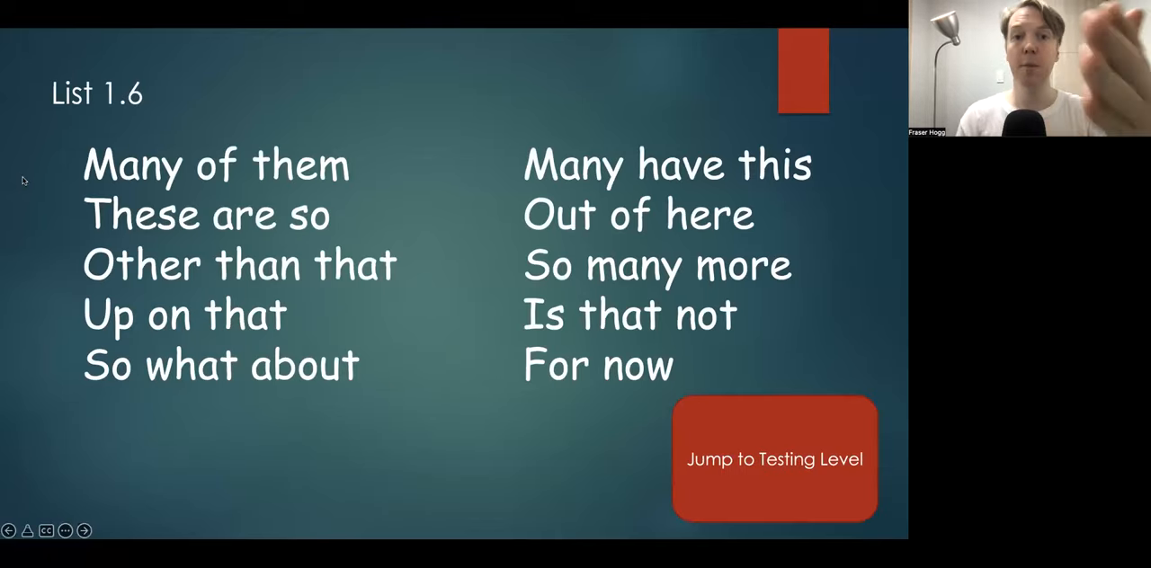
mouse_move(44, 173)
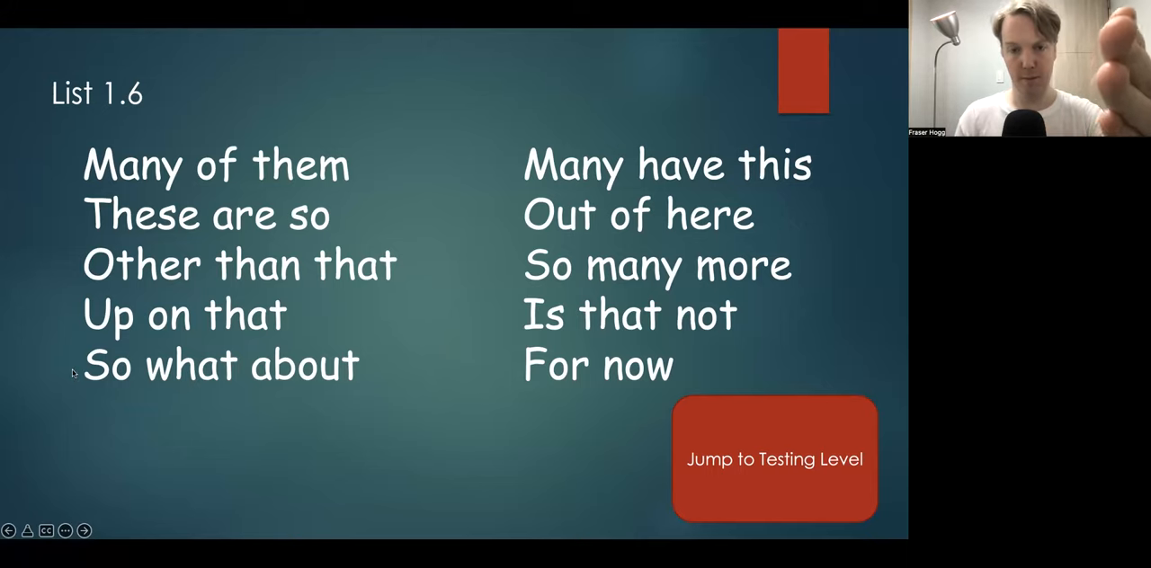
mouse_move(505, 165)
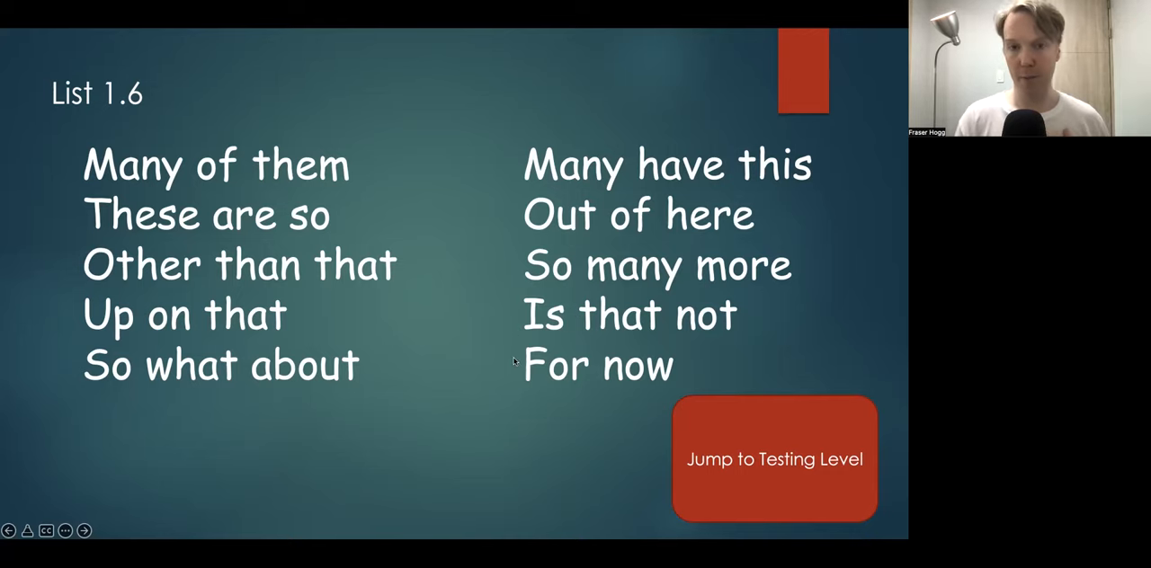
mouse_move(515, 439)
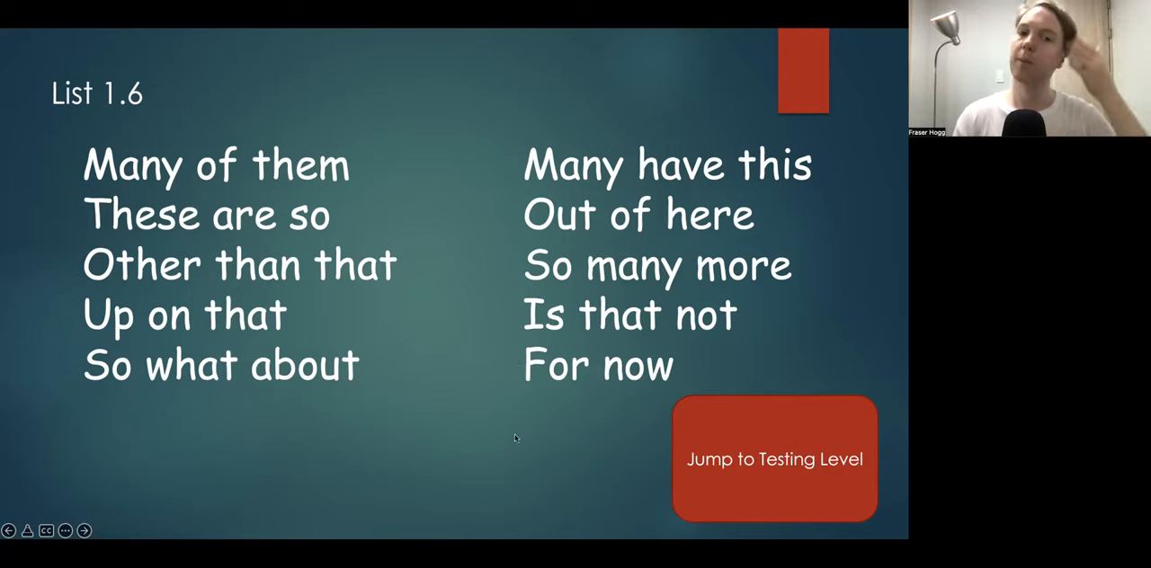
mouse_move(541, 479)
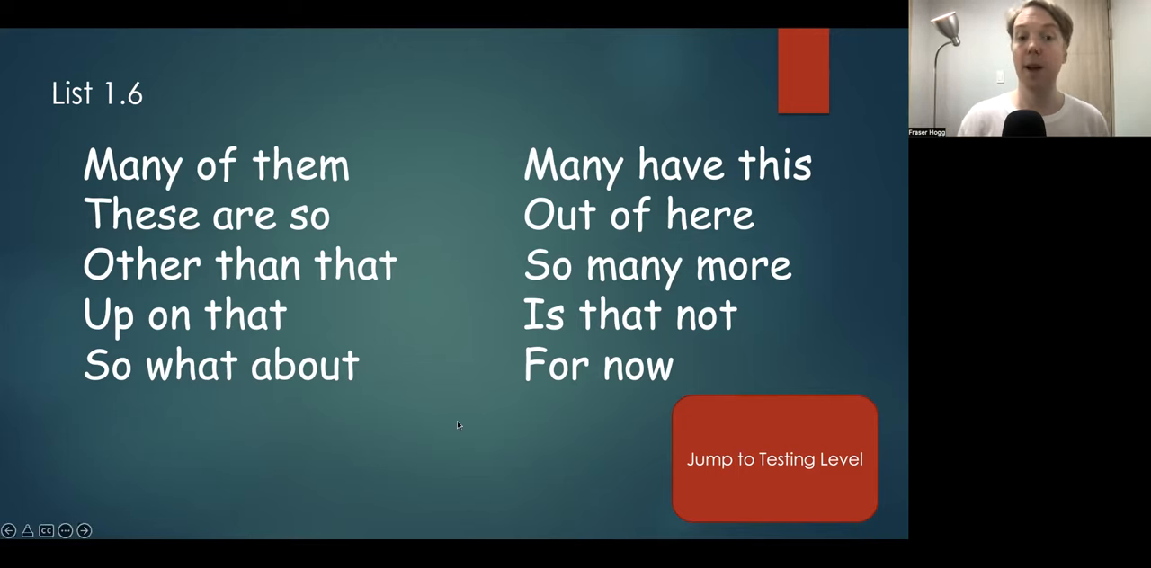
mouse_move(440, 396)
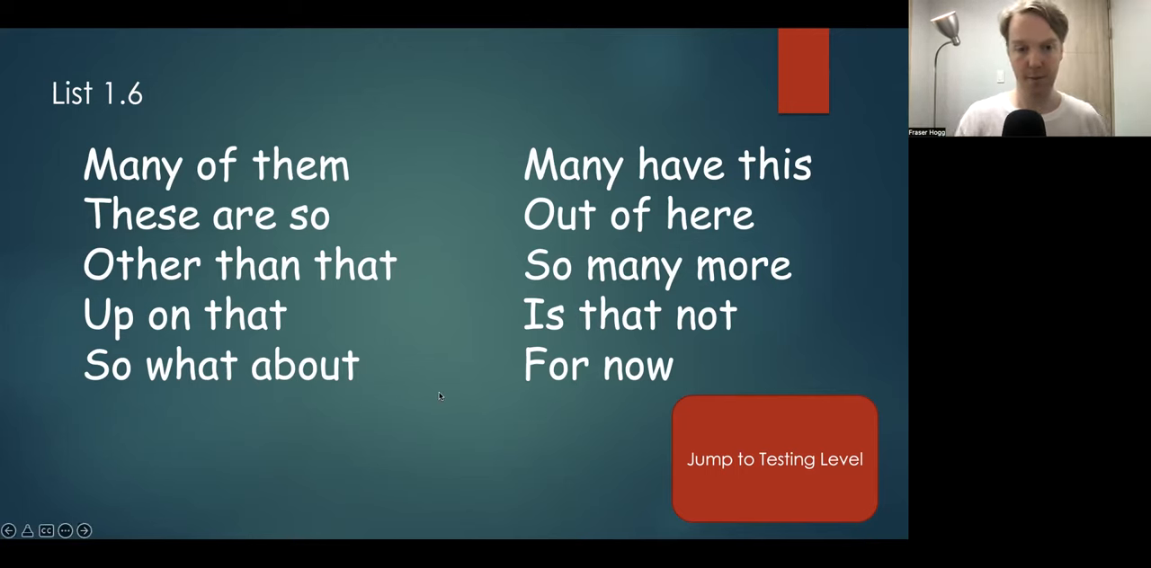
Jump from the List 1.6 phrase slide to the Testing Level slide on multi-word, 0.1-second reading
left_click(774, 459)
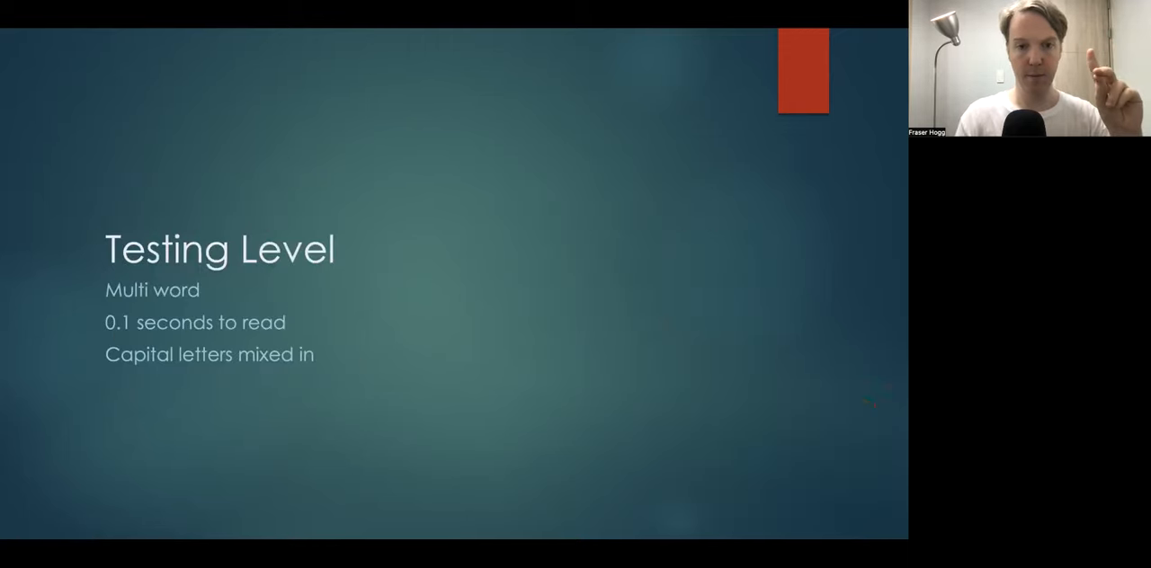